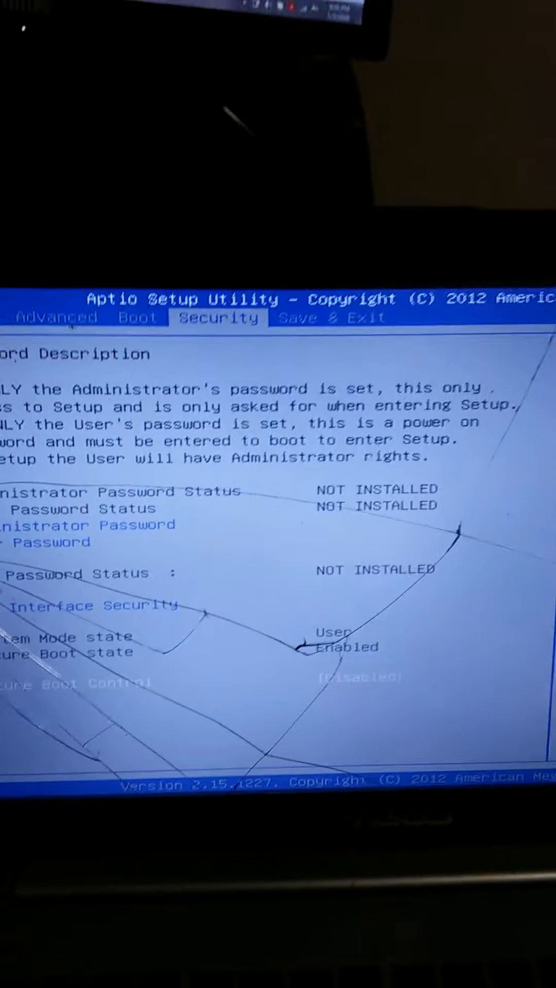
Bring up the Save & Exit Setup confirmation with F10 after disabling Secure Boot Control.
key("f10")
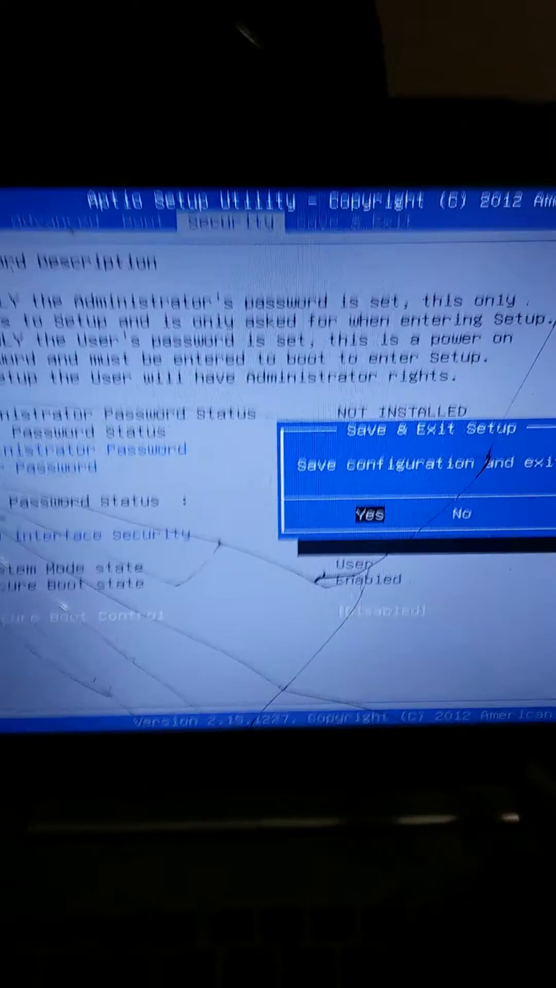